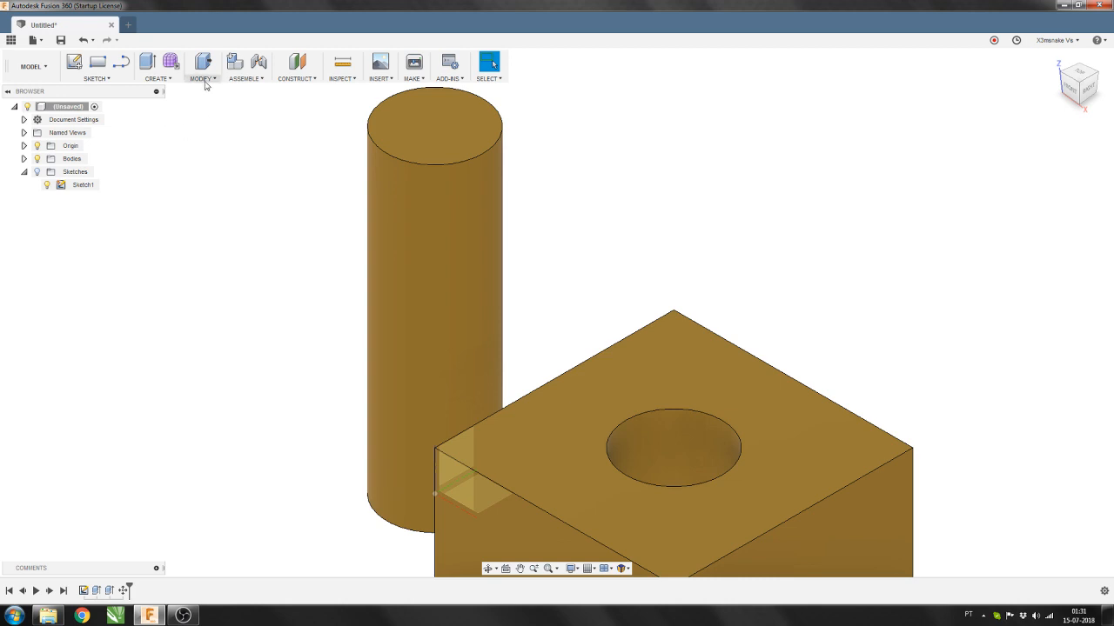
Step: Apply a modeled, full-length ISO metric thread to the cylinder's side face
{"action": "left_click", "coordinate": [202, 66]}
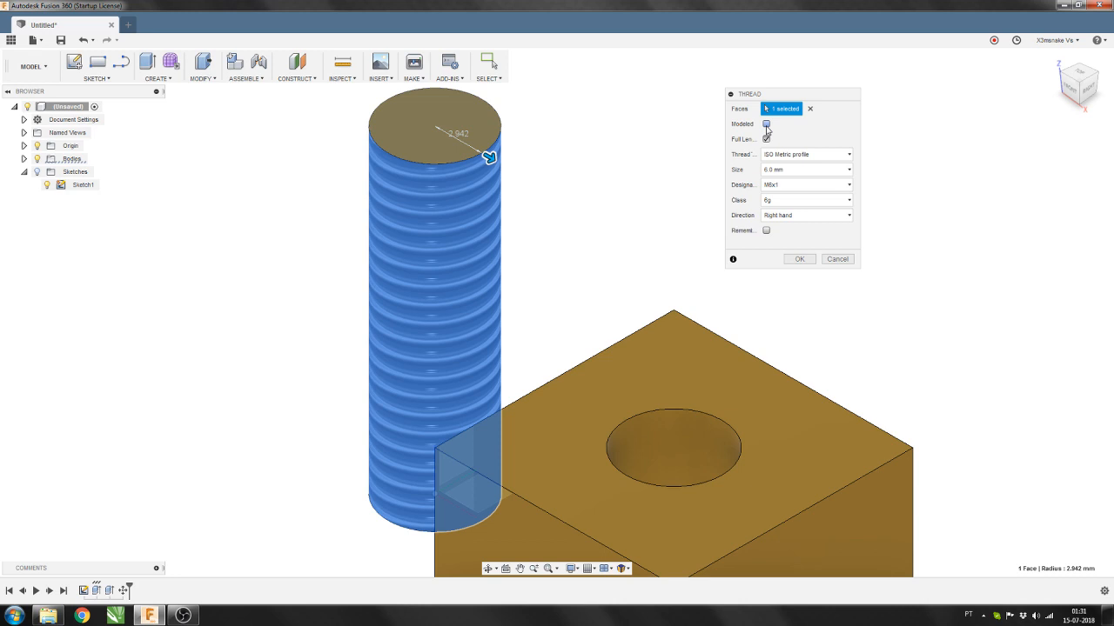
{"action": "left_click", "coordinate": [766, 124]}
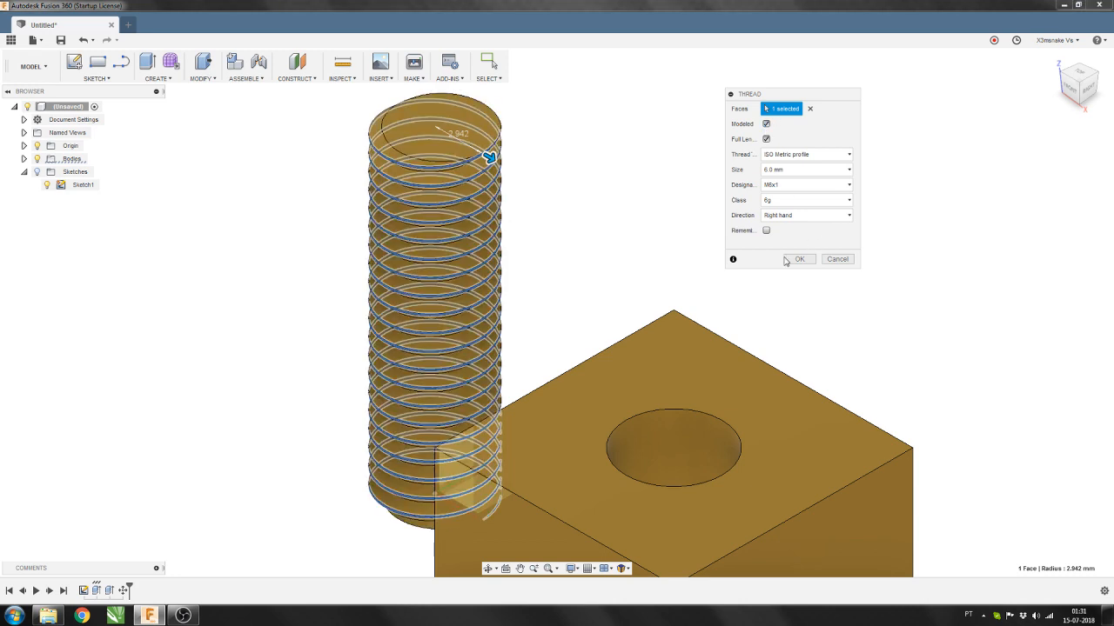
{"action": "mouse_move", "coordinate": [629, 233]}
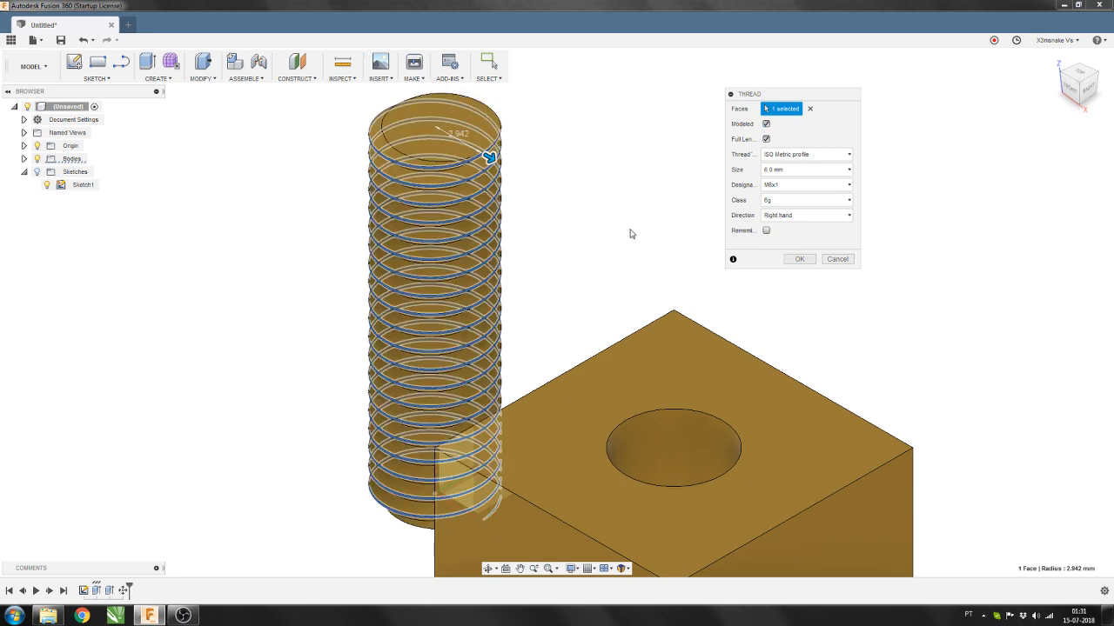
{"action": "left_click", "coordinate": [797, 258]}
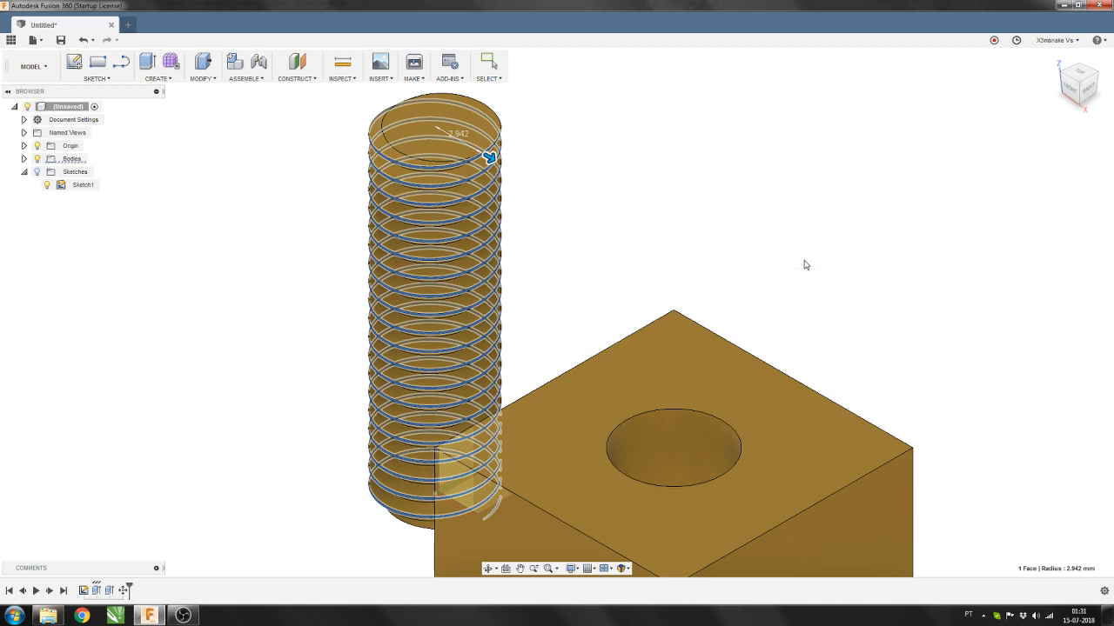
Step: Add a matching modeled internal metric thread to the hole's inner face
{"action": "left_click", "coordinate": [156, 78]}
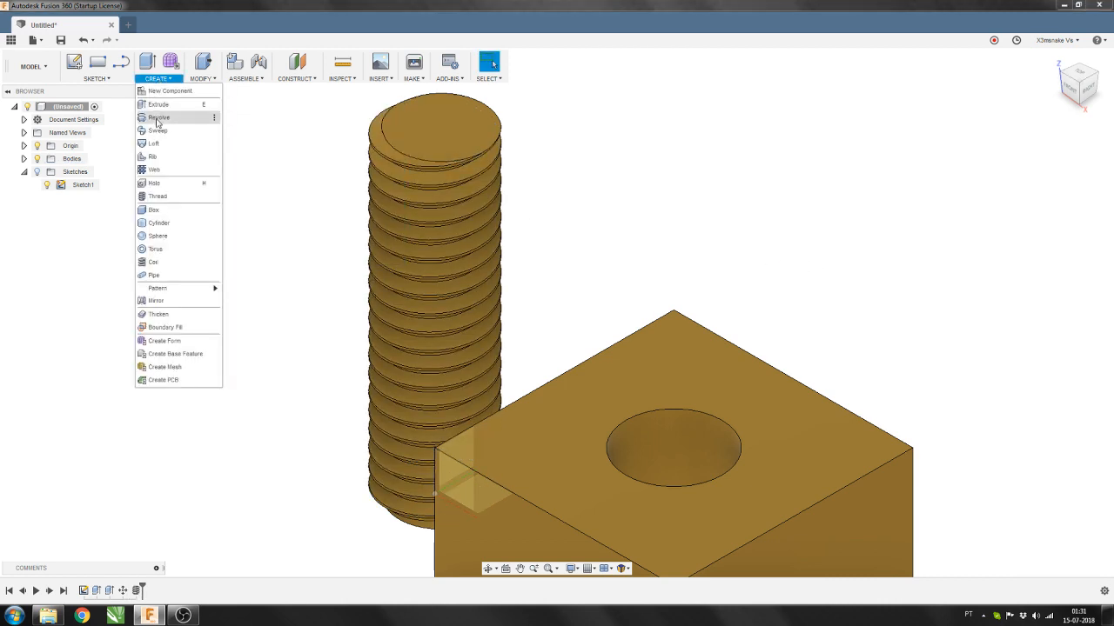
{"action": "left_click", "coordinate": [156, 195]}
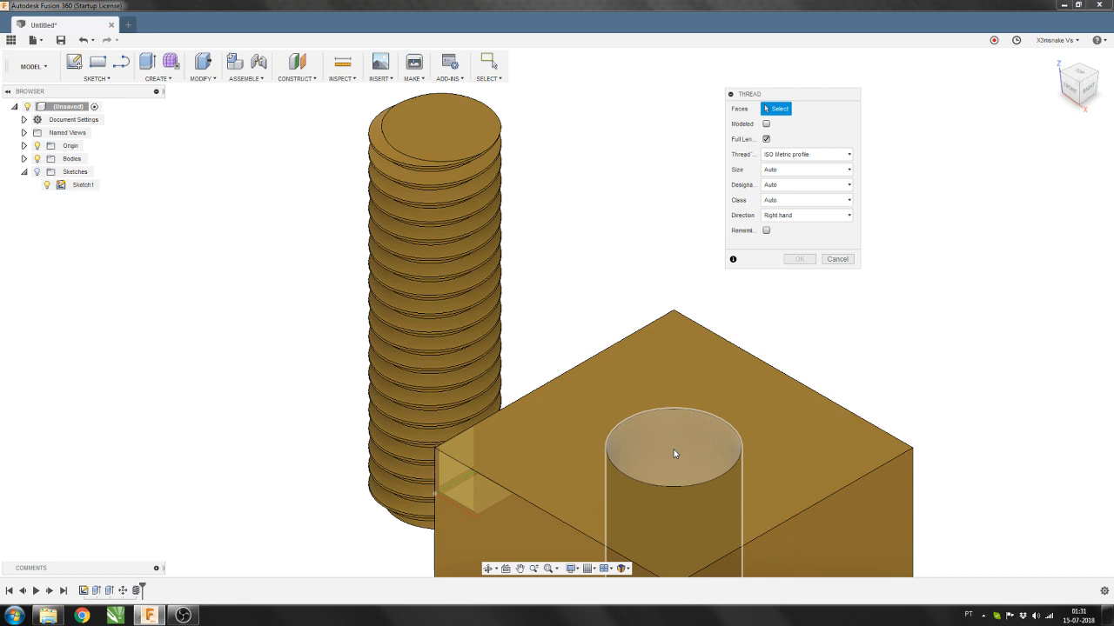
{"action": "left_click", "coordinate": [675, 452]}
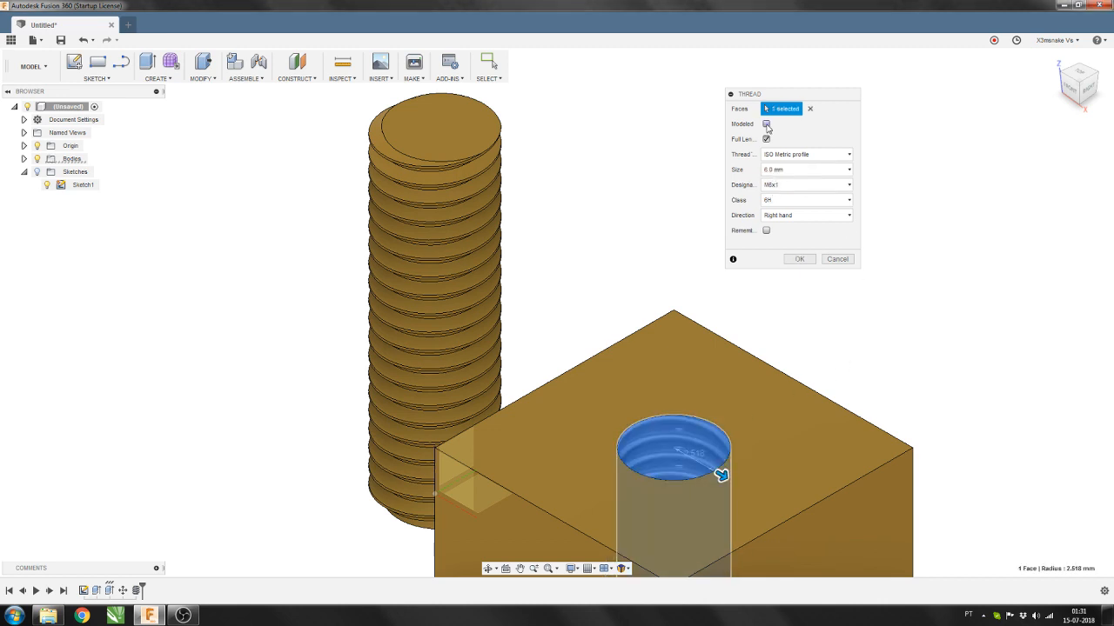
{"action": "left_click", "coordinate": [766, 123]}
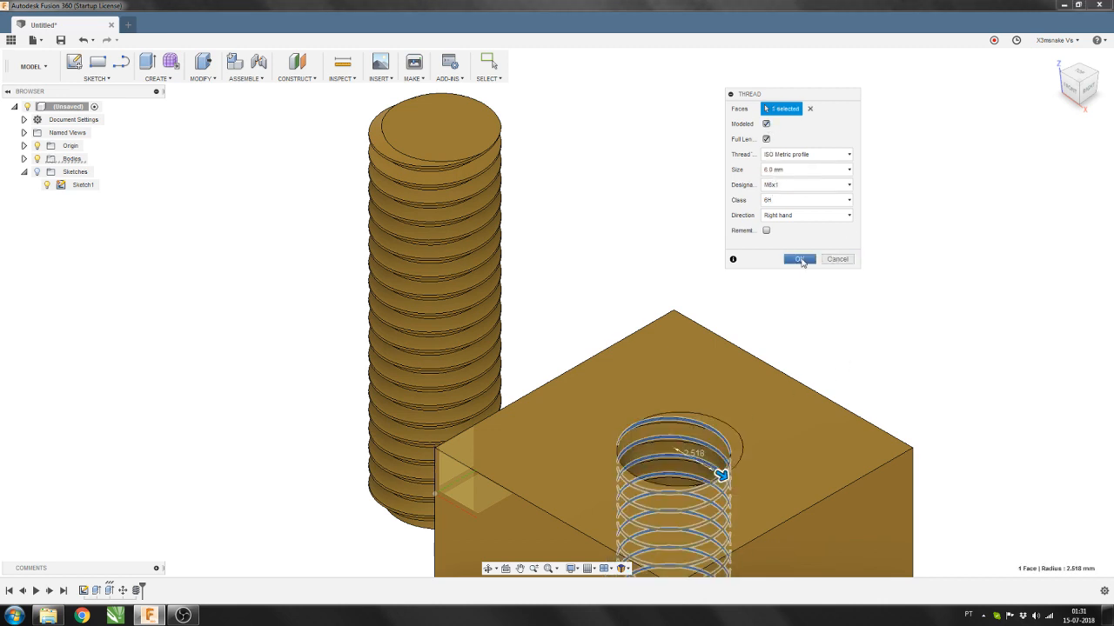
{"action": "left_click", "coordinate": [797, 259]}
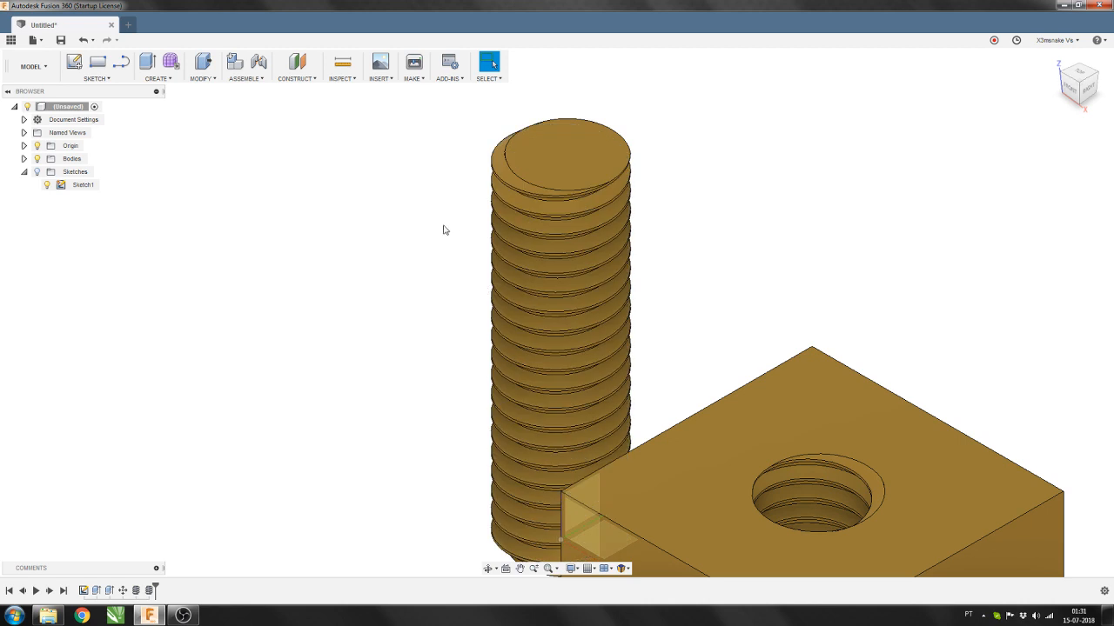
{"action": "mouse_move", "coordinate": [438, 219]}
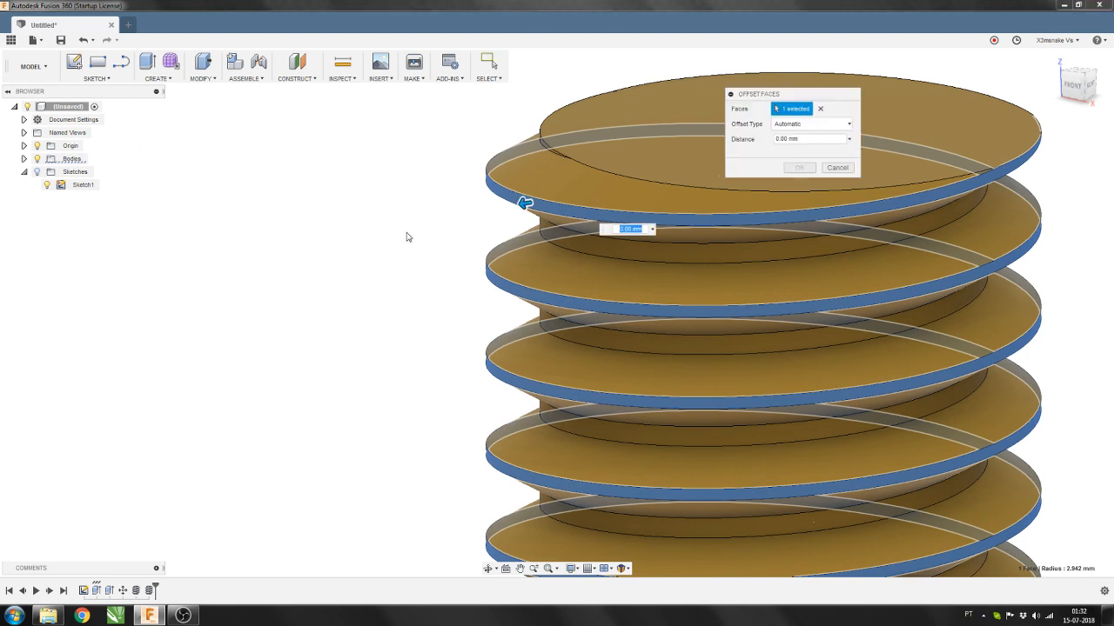
Step: Preview an Offset Face of the bolt's thread faces by a small negative distance for clearance
{"action": "type", "text": "-0"}
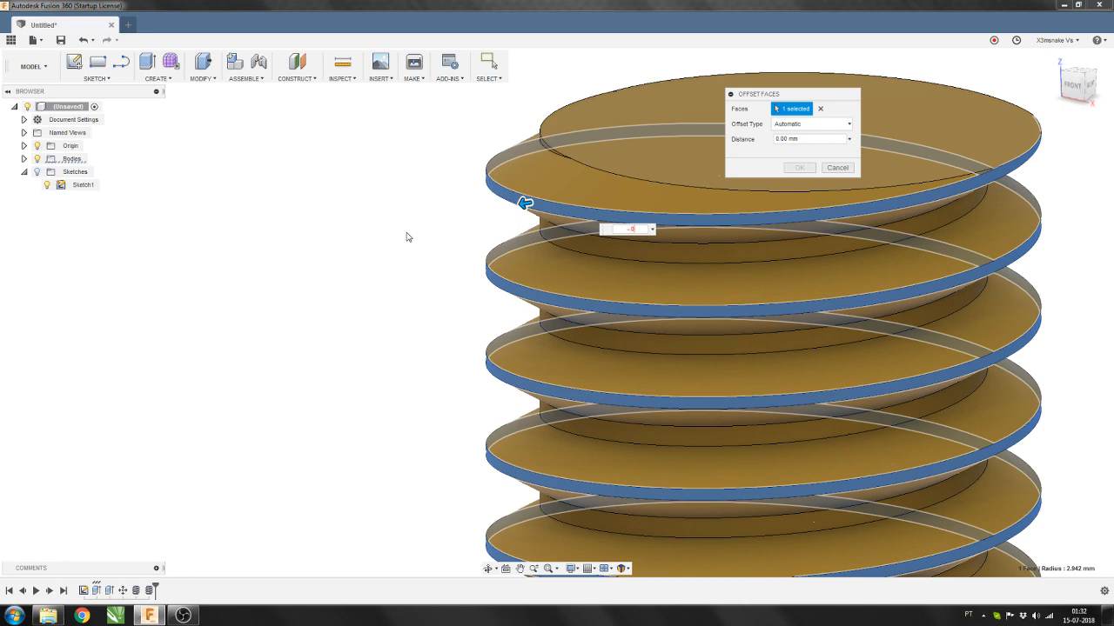
{"action": "left_click", "coordinate": [835, 167]}
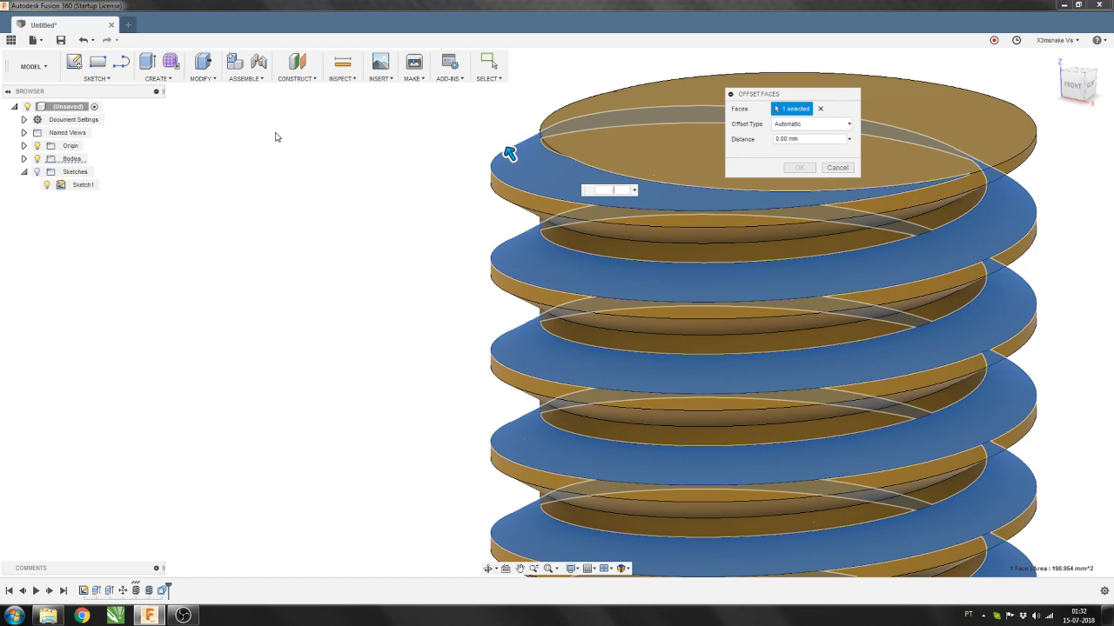
{"action": "type", "text": "-0.5"}
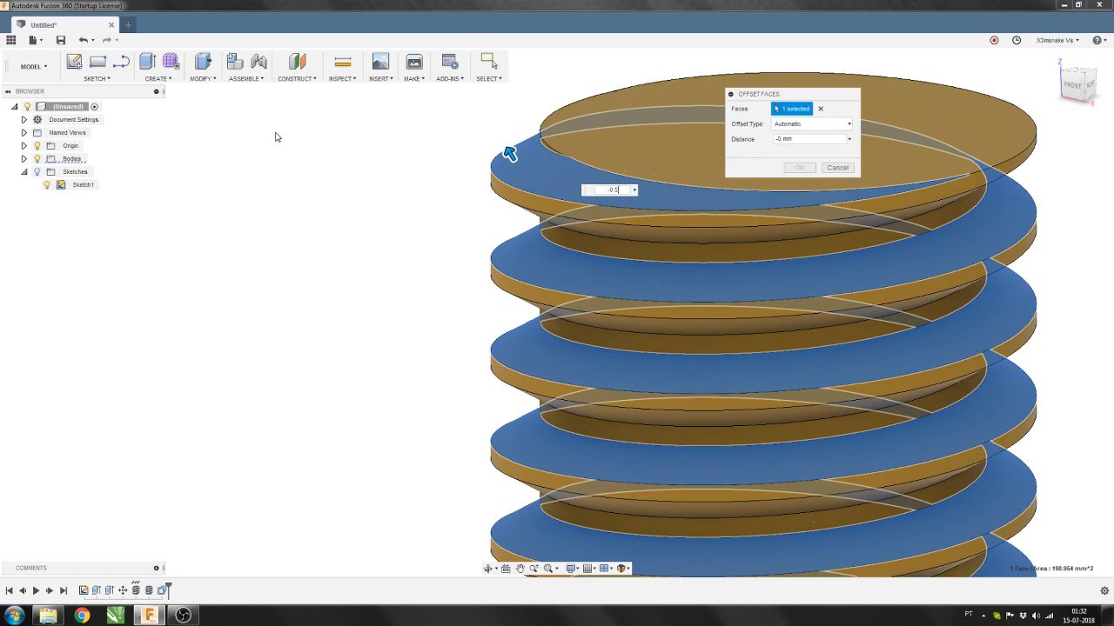
{"action": "type", "text": "-0.5"}
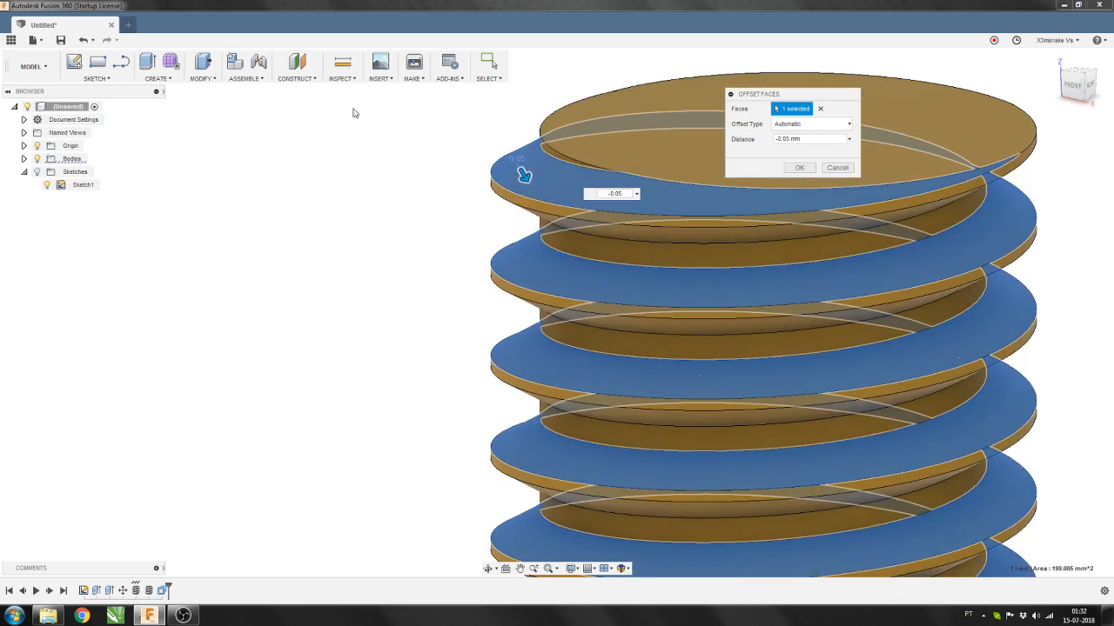
{"action": "left_click", "coordinate": [799, 167]}
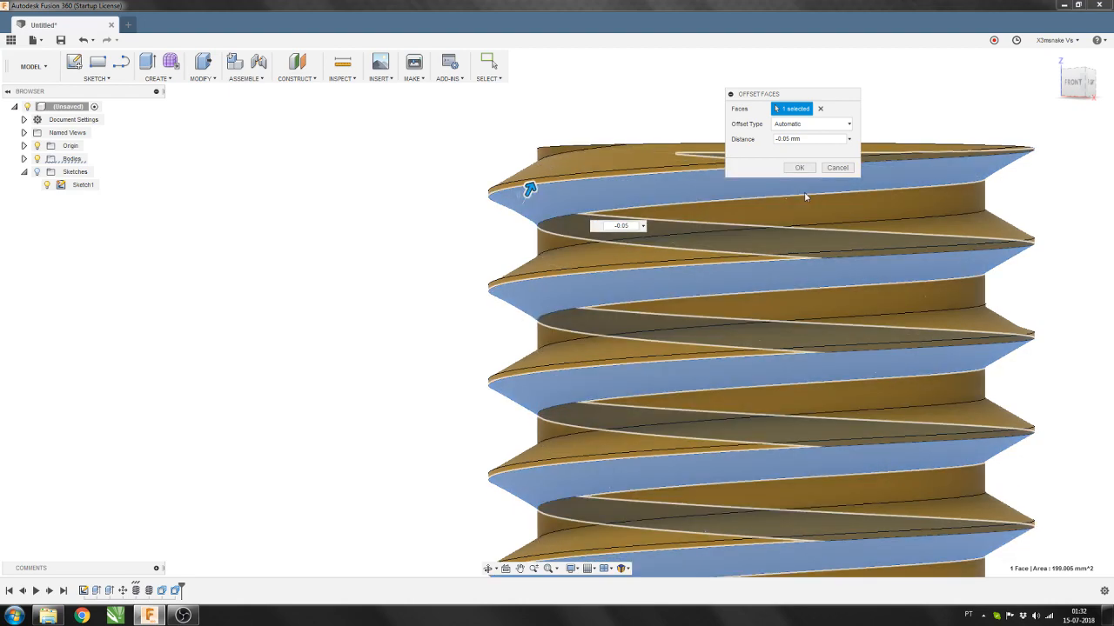
Step: Confirm the bolt thread offset and apply the same inward offset to the hole's thread faces
{"action": "left_click", "coordinate": [797, 167]}
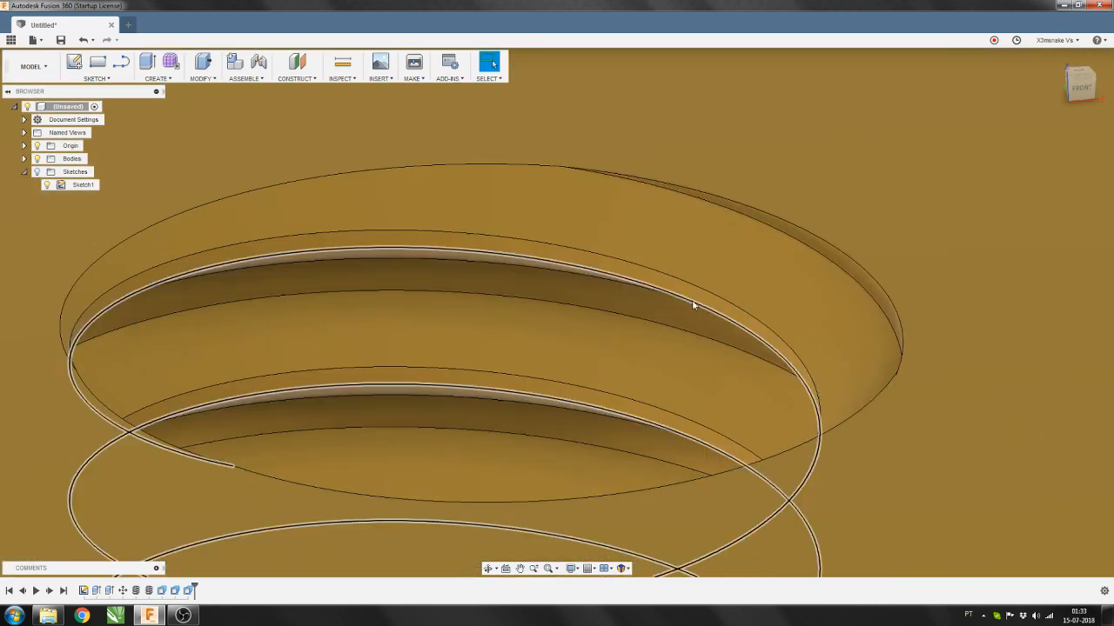
{"action": "left_click", "coordinate": [548, 307]}
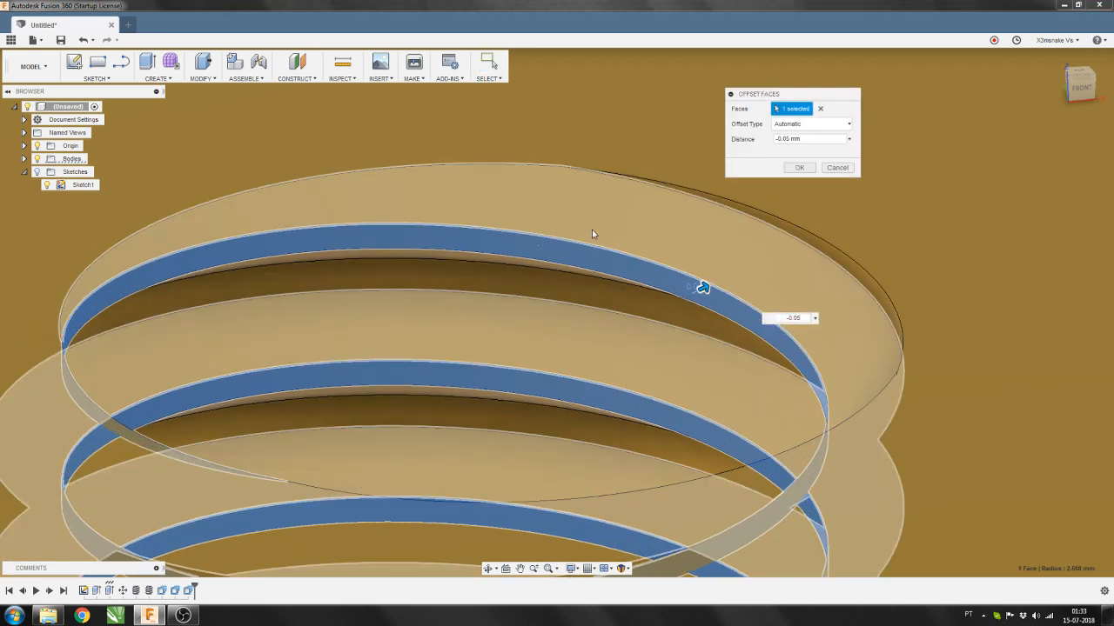
{"action": "left_click", "coordinate": [797, 167]}
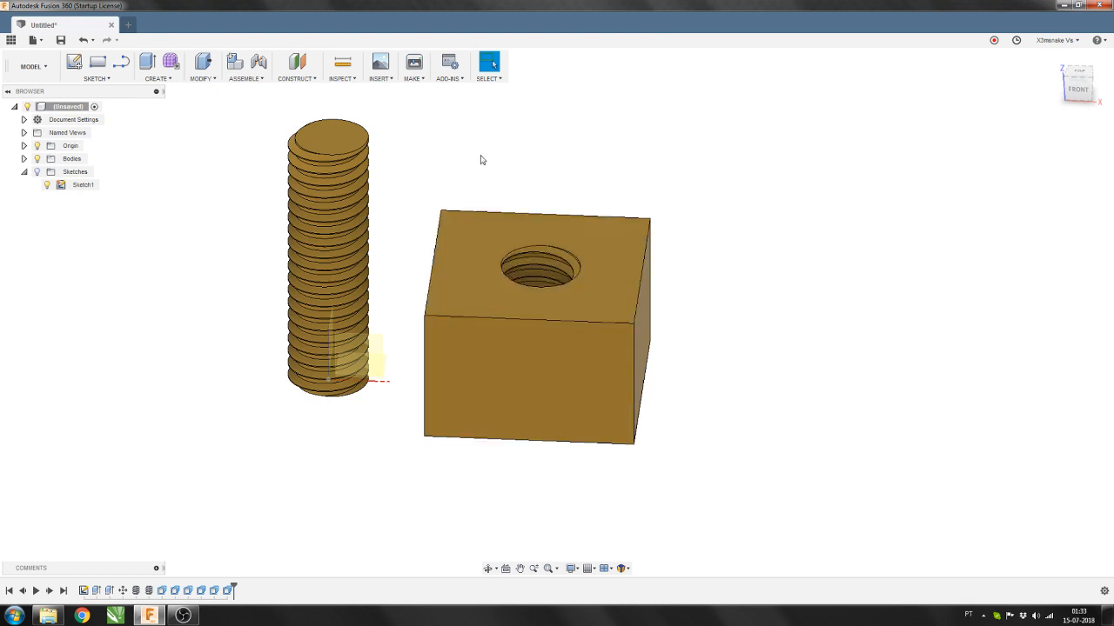
Step: Open Make > 3D Print and untick Send to 3D Print Utility
{"action": "left_click", "coordinate": [414, 61]}
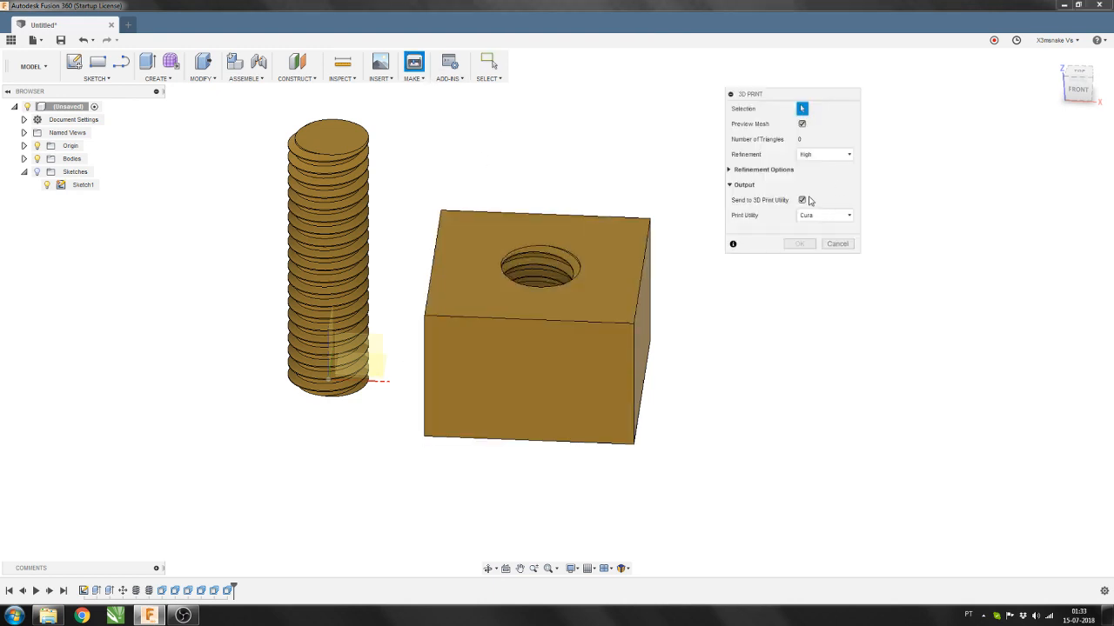
{"action": "left_click", "coordinate": [801, 200]}
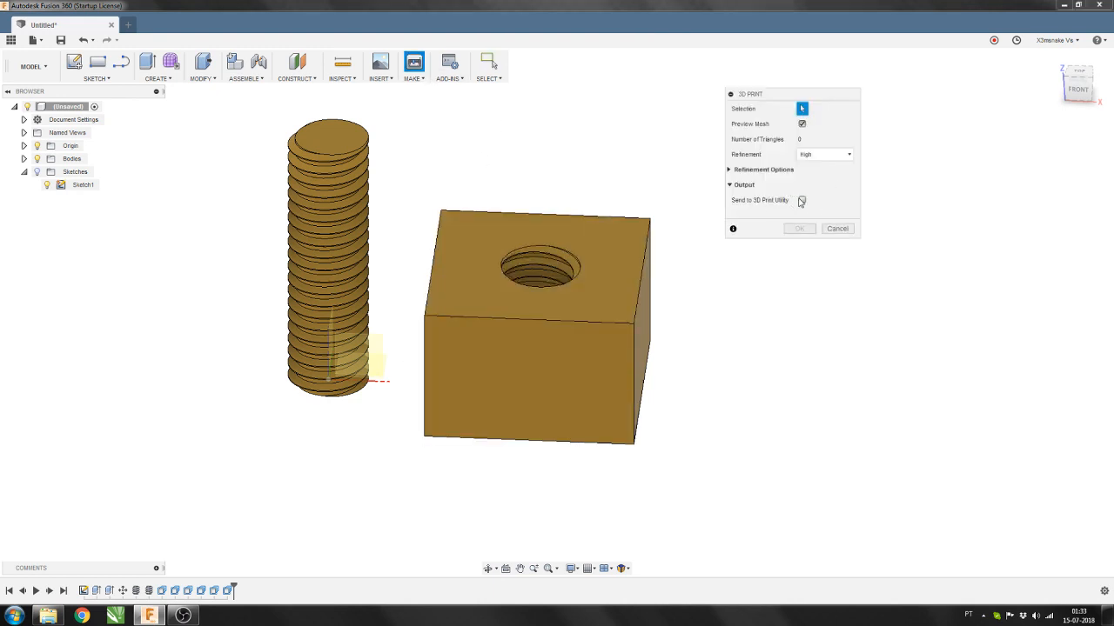